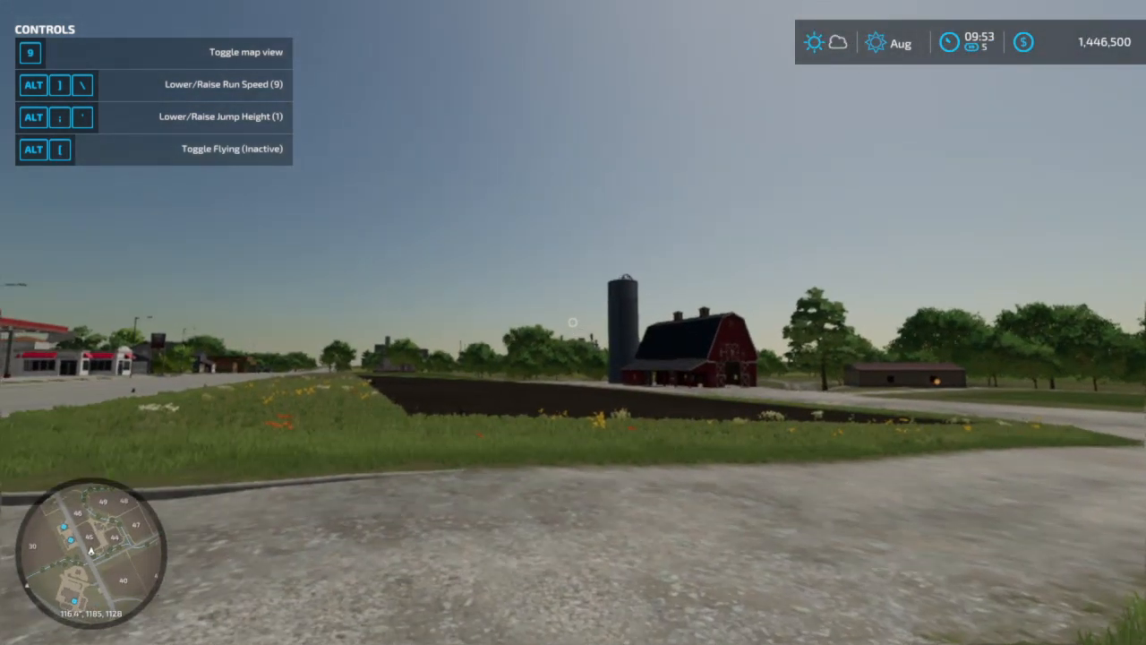
Step: Open the in-game map showing the numbered fields colored by crop type
{"action": "key", "text": "9"}
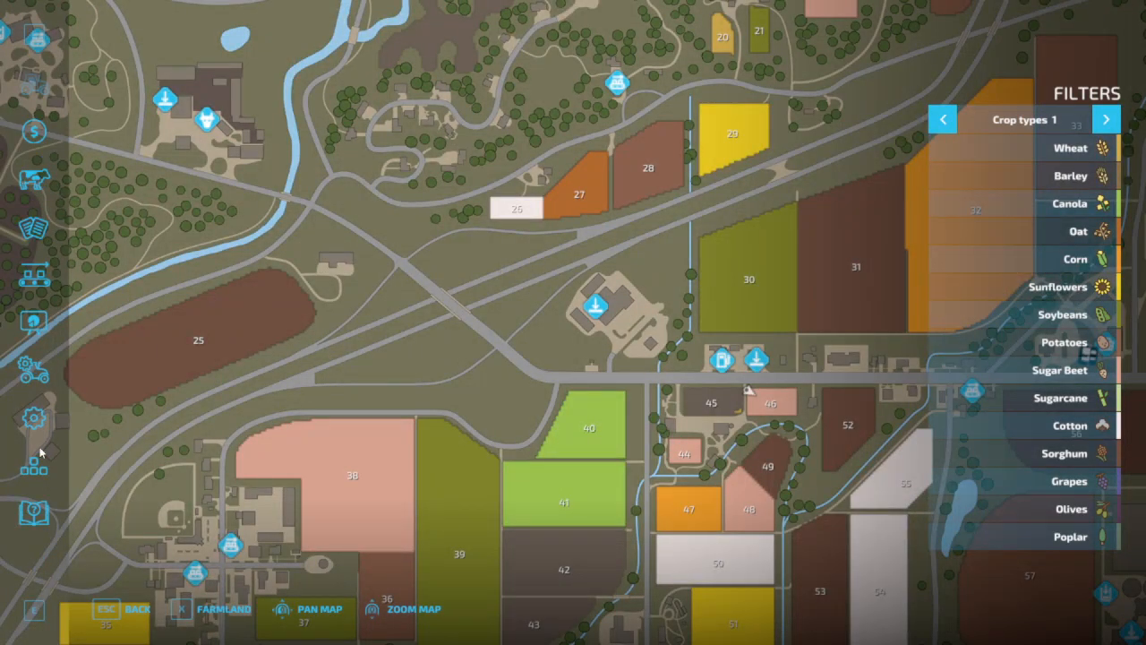
Step: Go from General Settings to the Game Settings page with timescale and seasons options
{"action": "left_click", "coordinate": [34, 418]}
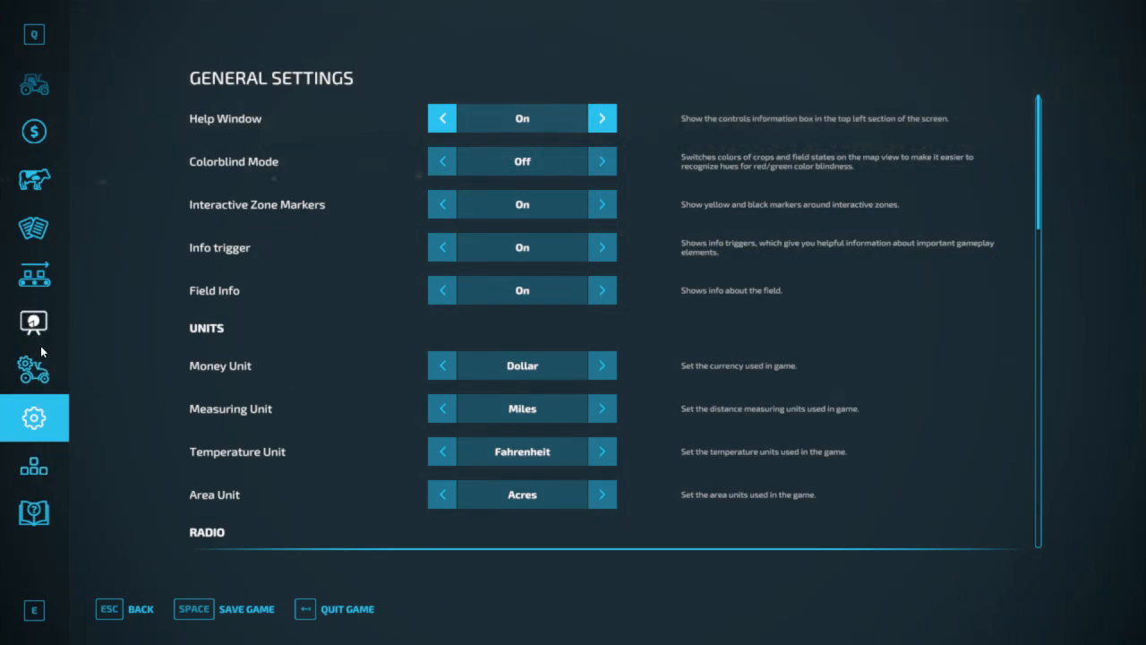
{"action": "left_click", "coordinate": [34, 369]}
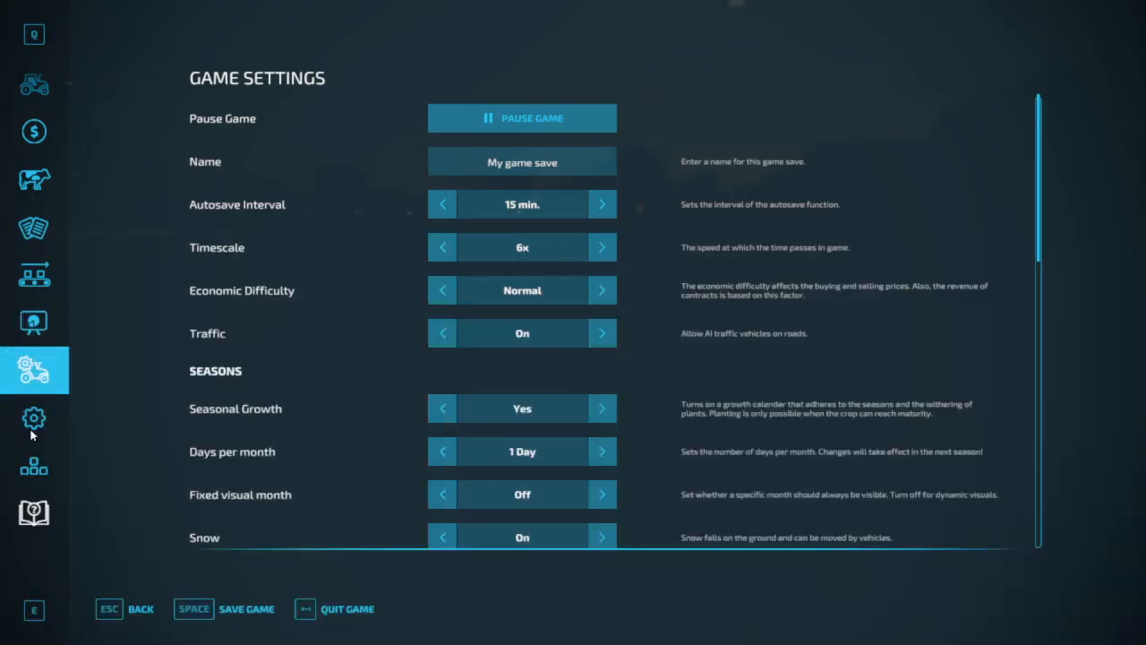
Step: Bind the Super Person Toggle HUD action to NUMPAD * and return to play
{"action": "left_click", "coordinate": [34, 465]}
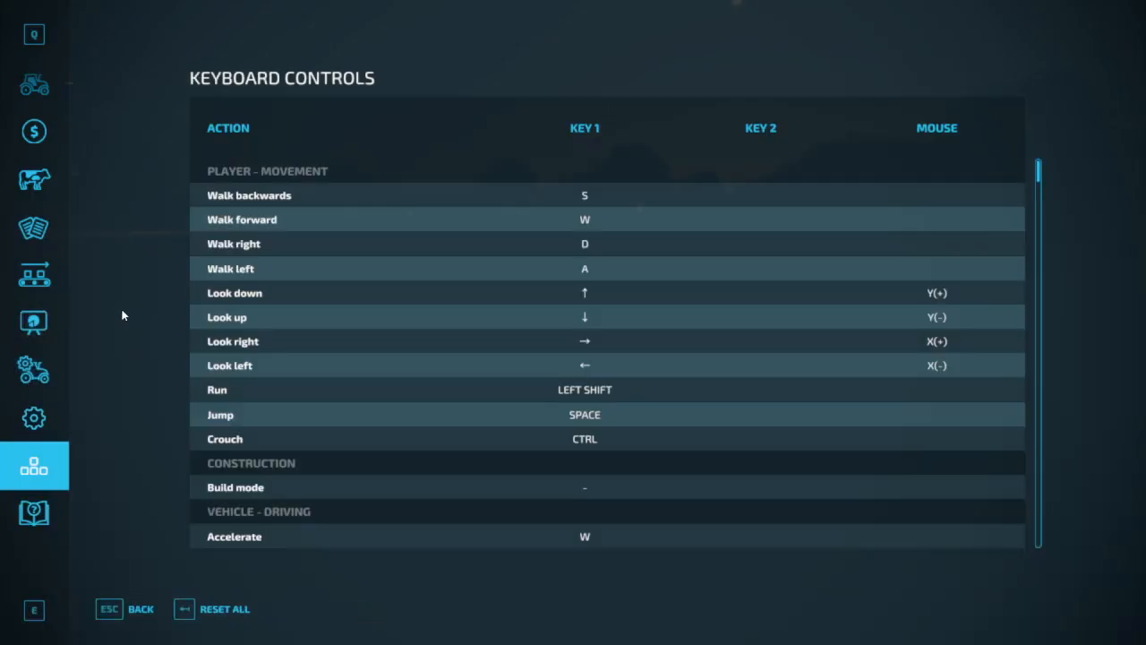
{"action": "scroll", "scroll_direction": "down", "scroll_amount": 3}
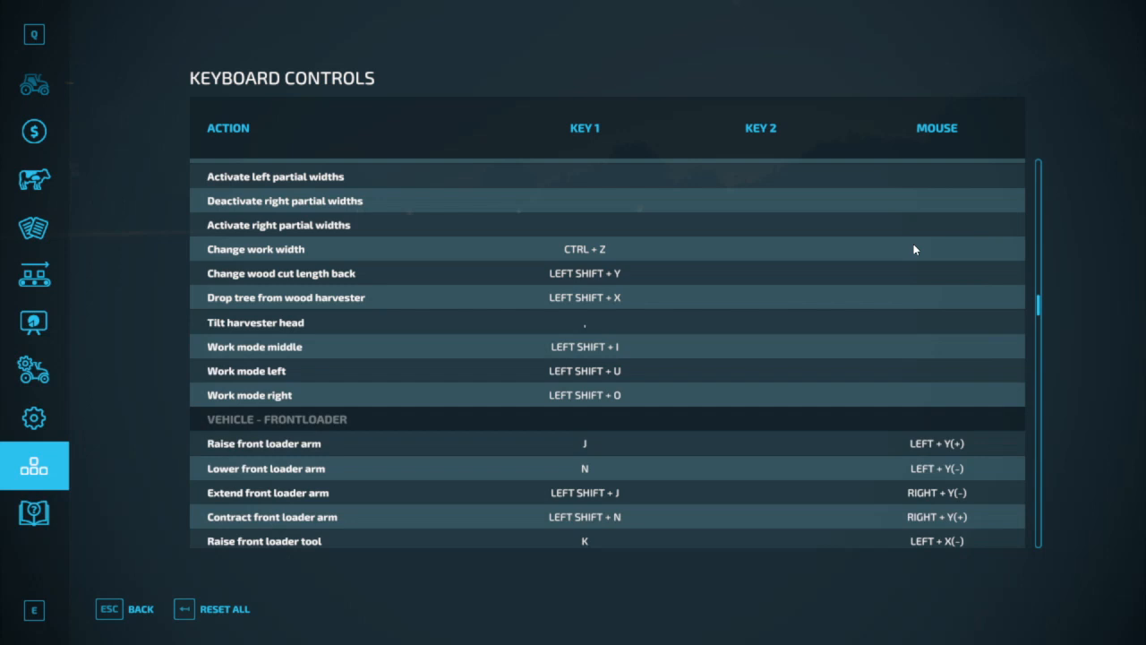
{"action": "scroll", "scroll_direction": "down", "scroll_amount": 3}
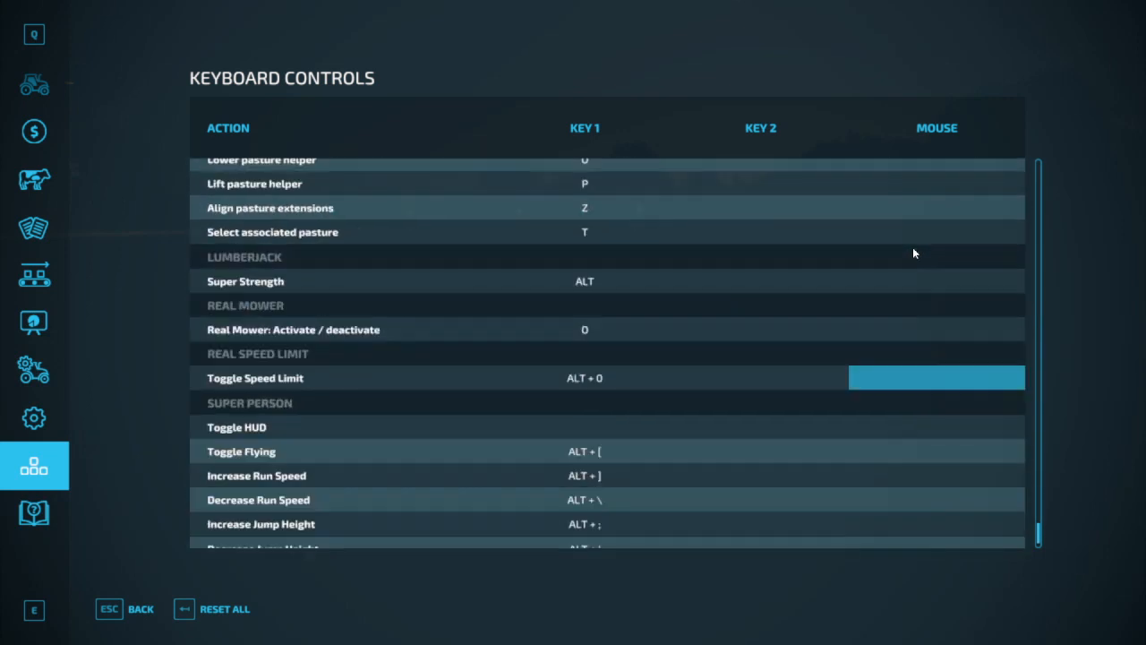
{"action": "scroll", "scroll_direction": "down", "scroll_amount": 3}
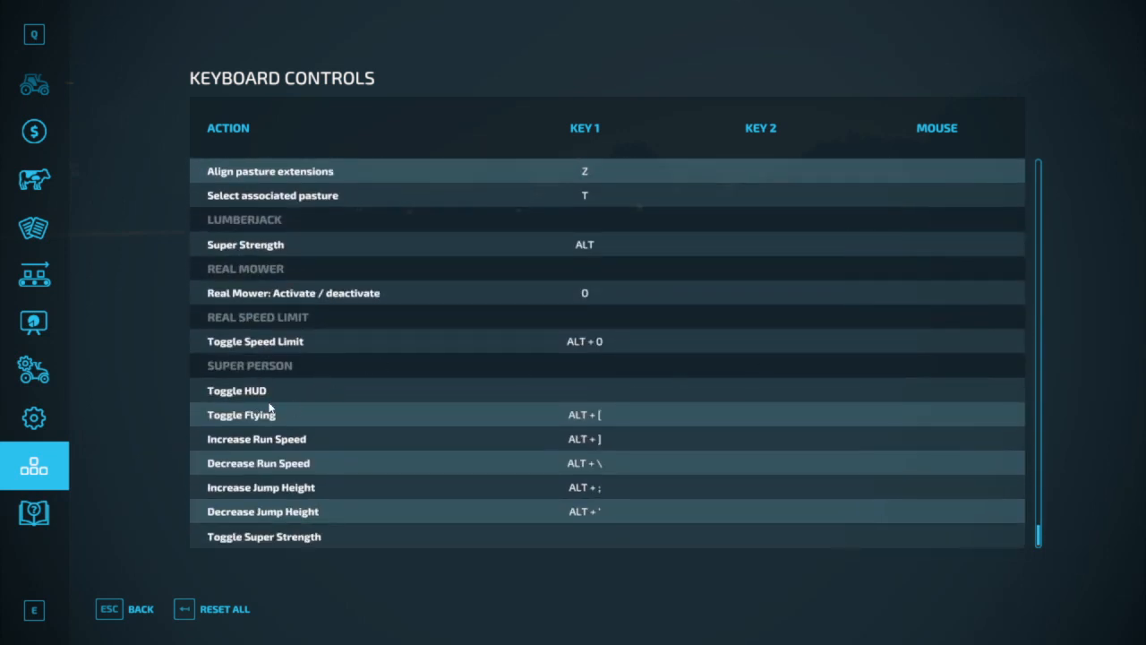
{"action": "left_click", "coordinate": [585, 390]}
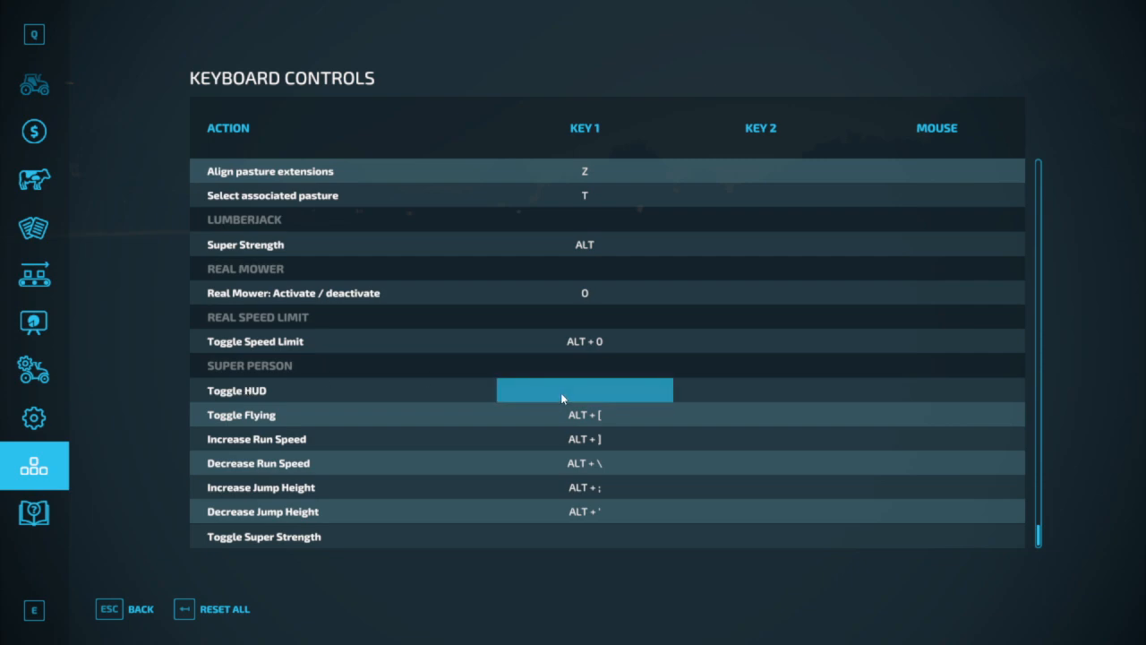
{"action": "left_click", "coordinate": [585, 390]}
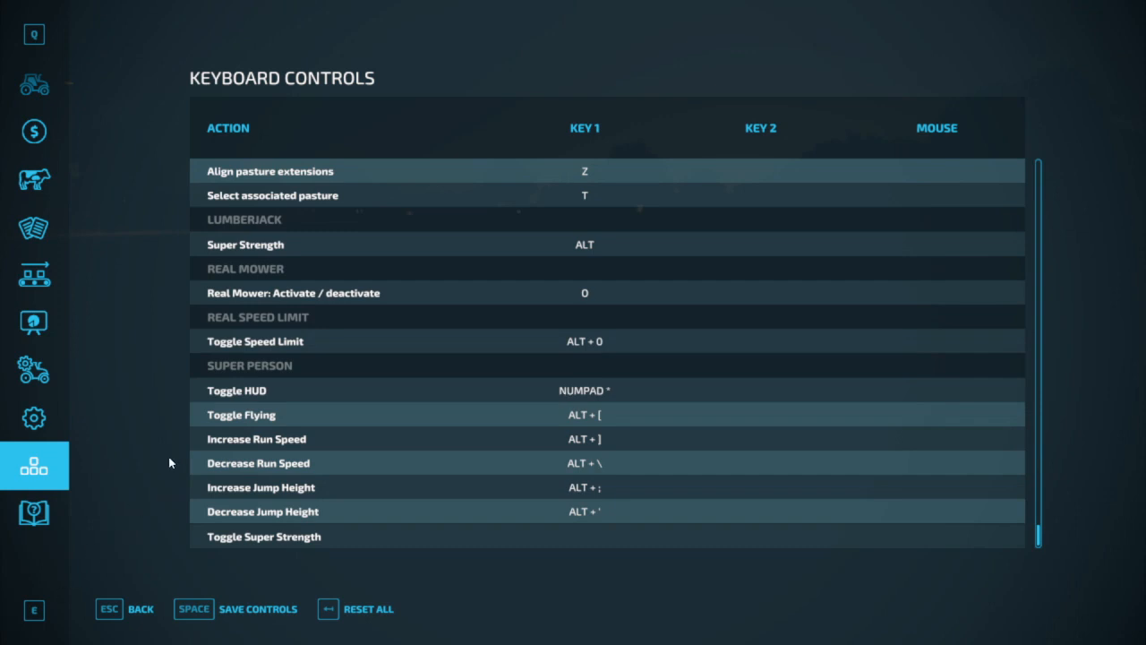
{"action": "left_click", "coordinate": [126, 609]}
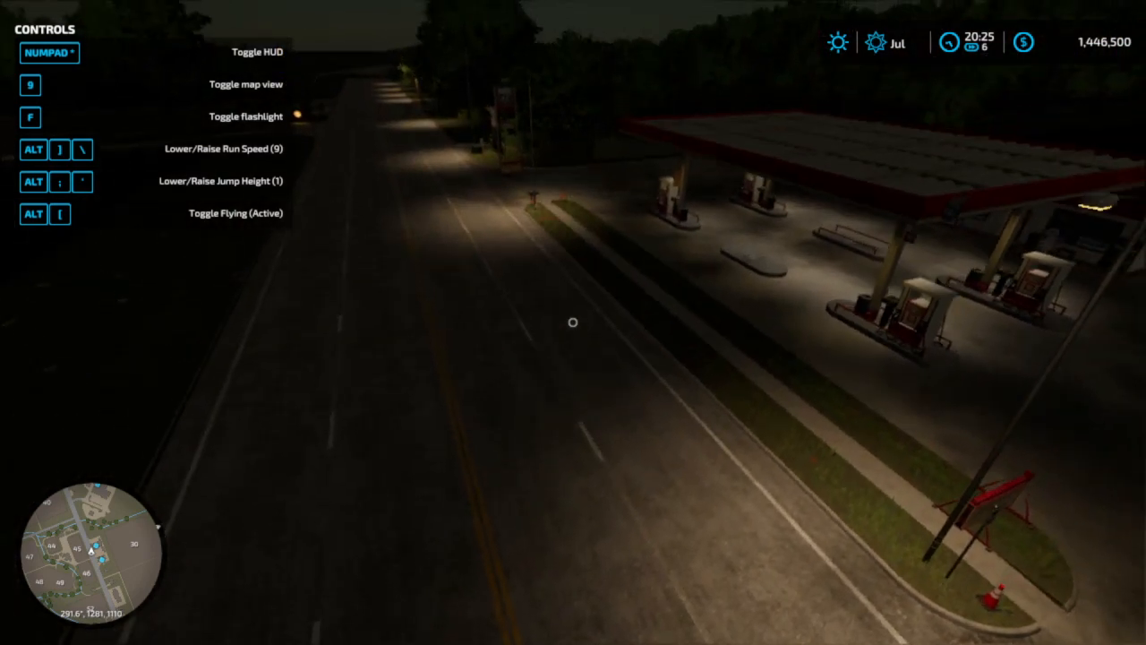
{"action": "mouse_move", "coordinate": [573, 322]}
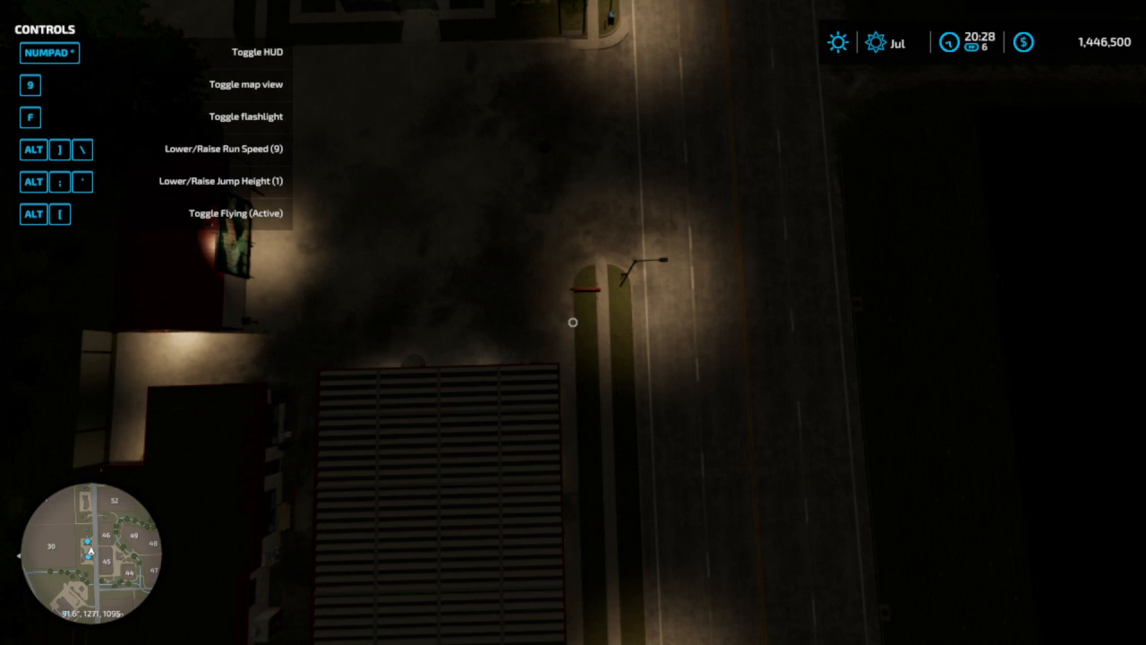
Step: Increase the Super Person run speed from 9 to 64 with Alt+]
{"action": "key", "text": "]"}
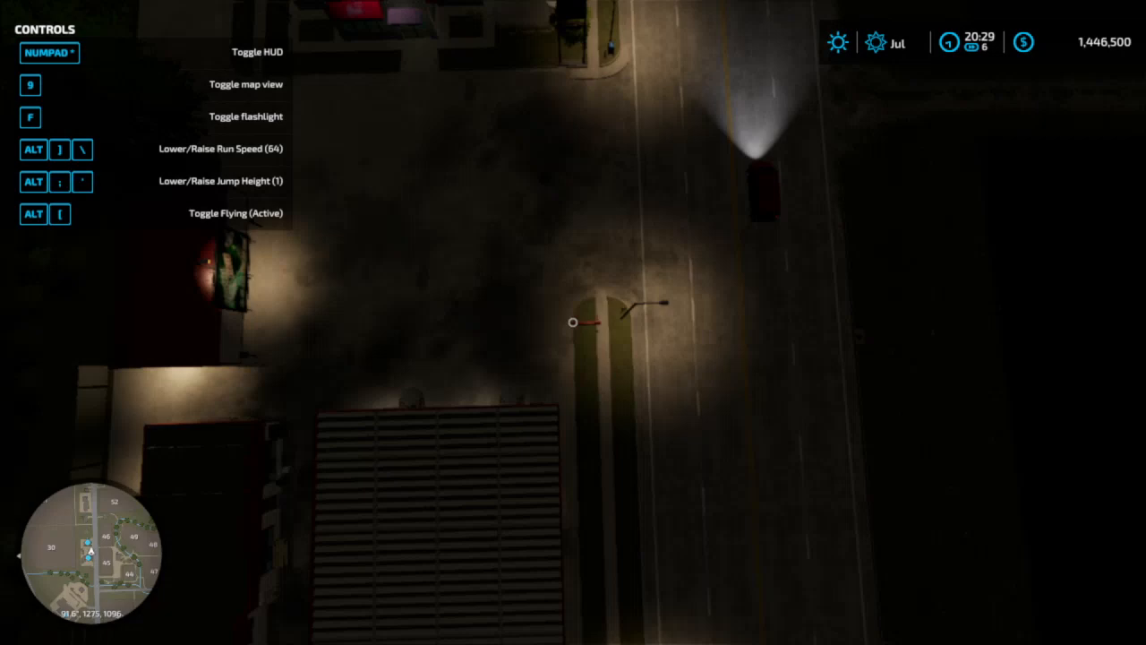
{"action": "mouse_move", "coordinate": [573, 323]}
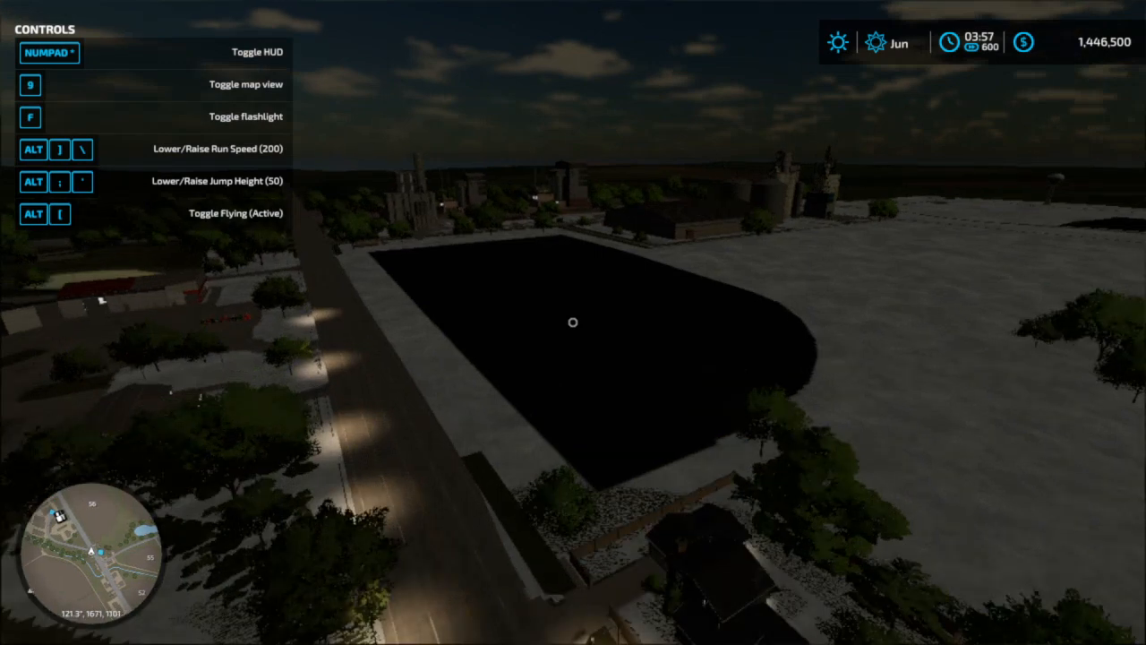
{"action": "mouse_move", "coordinate": [573, 323]}
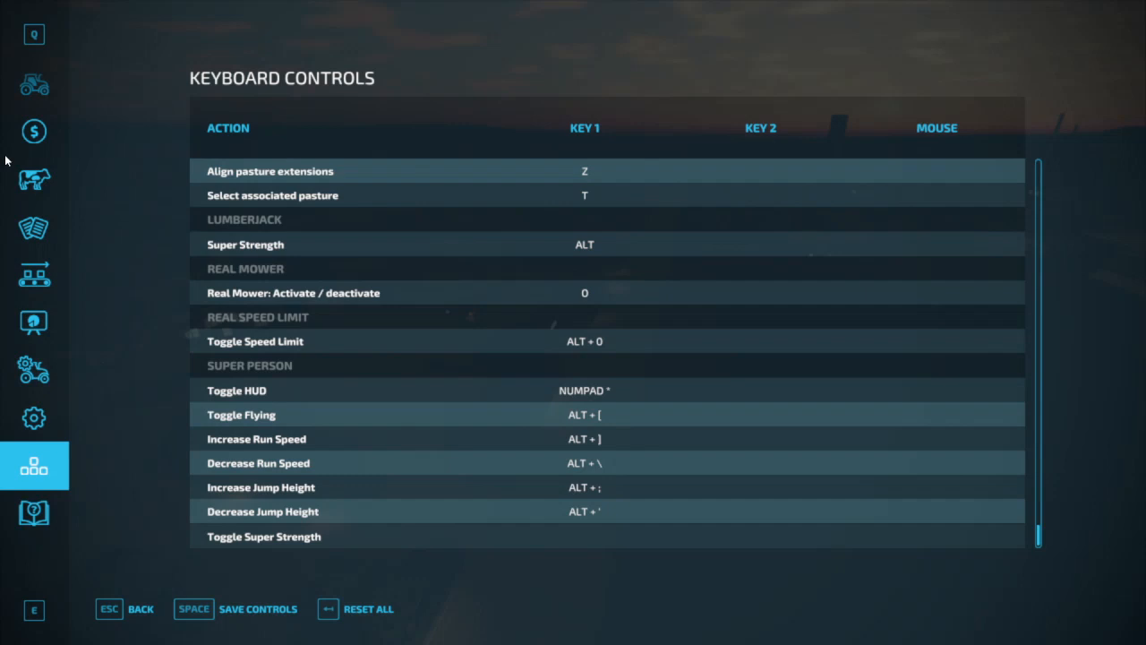
Step: Save the game, then quit Farming Simulator 22 and confirm Yes
{"action": "left_click", "coordinate": [34, 417]}
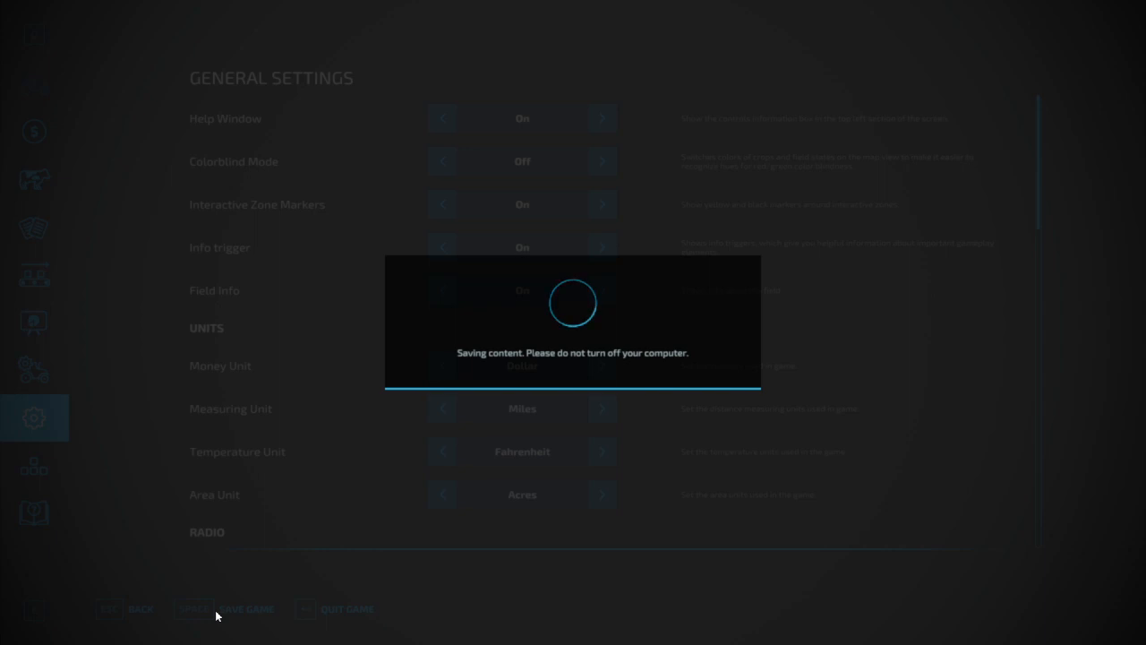
{"action": "left_click", "coordinate": [348, 609]}
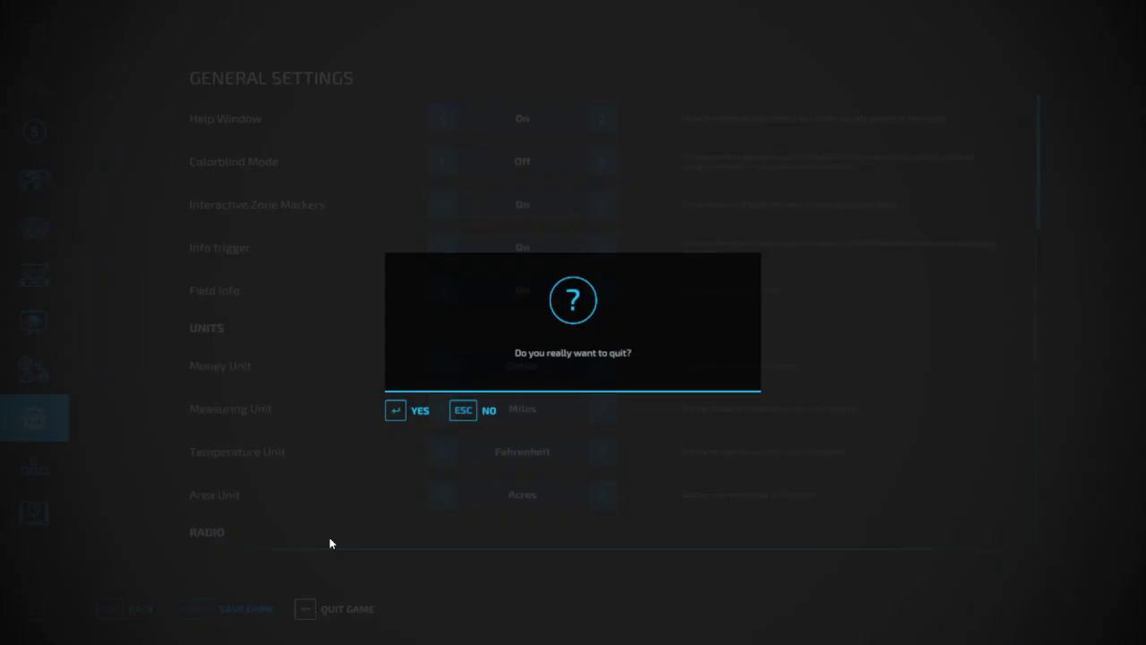
{"action": "left_click", "coordinate": [411, 409]}
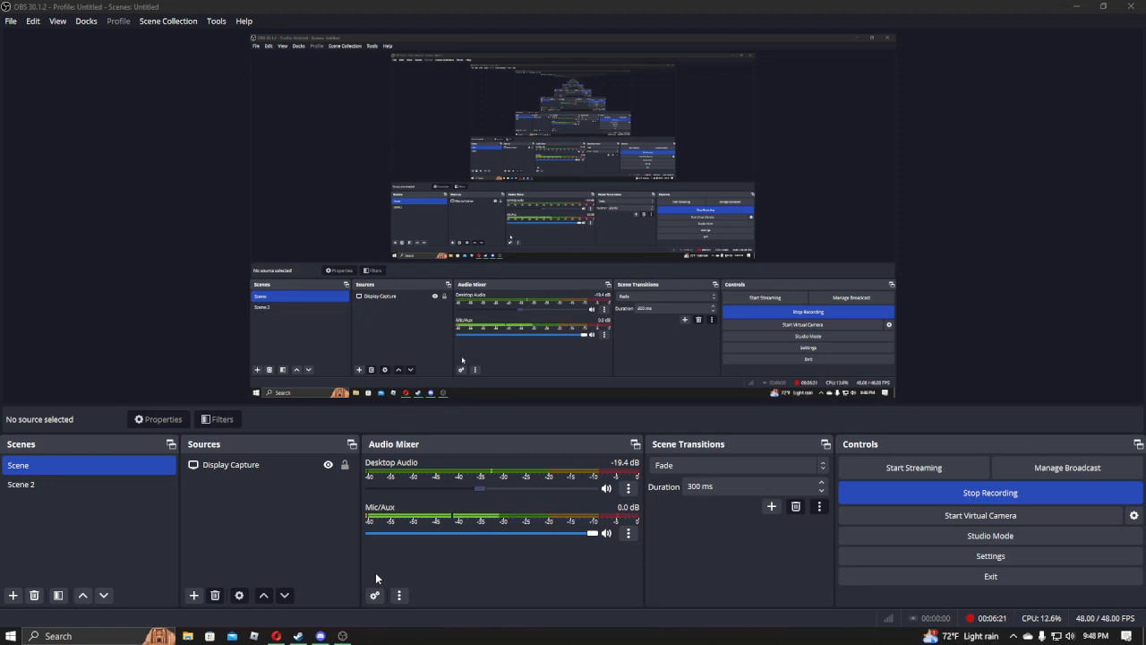
{"action": "mouse_move", "coordinate": [289, 557]}
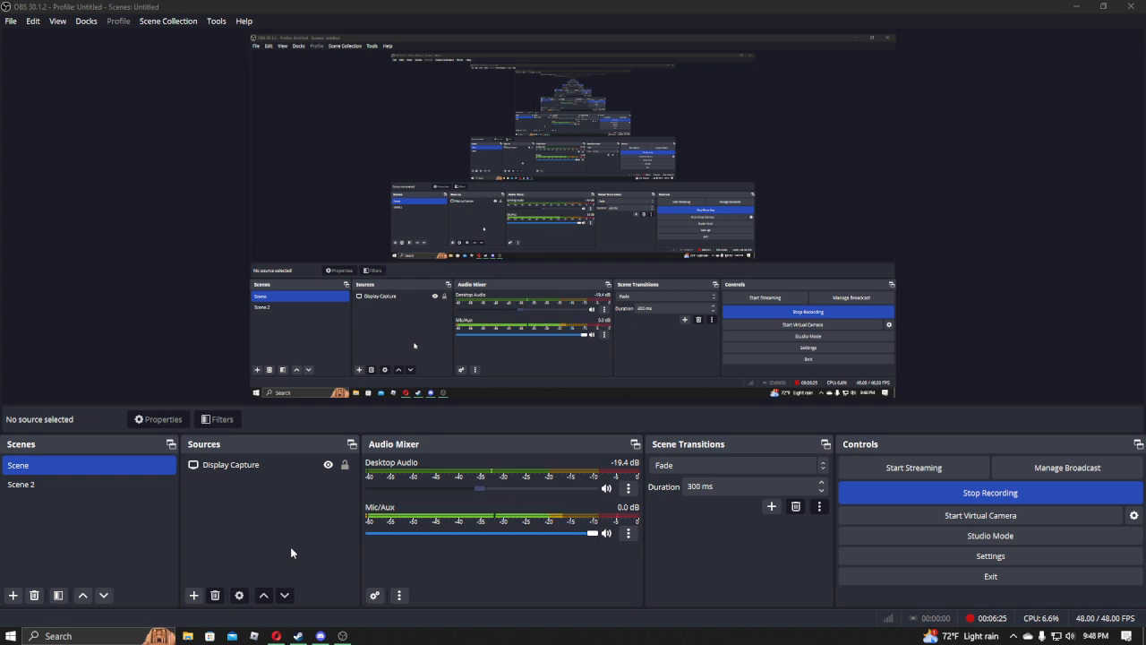
{"action": "mouse_move", "coordinate": [776, 537]}
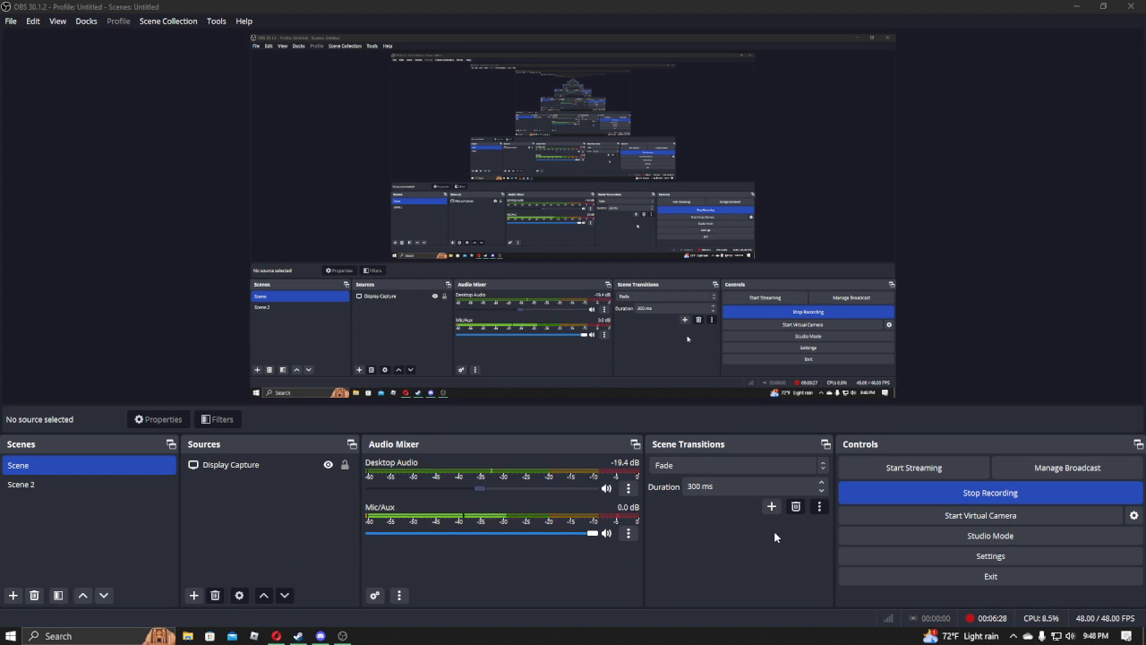